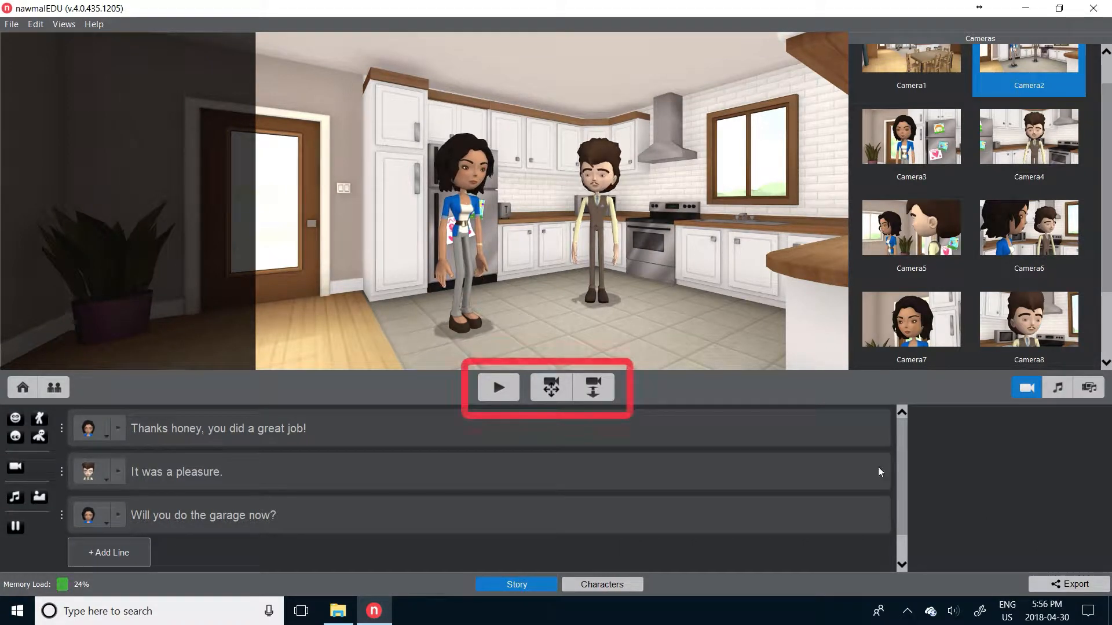
# - Swap Tyrell for the Ebu Devil character from the collection while viewing through Camera8
pyautogui.click(551, 388)
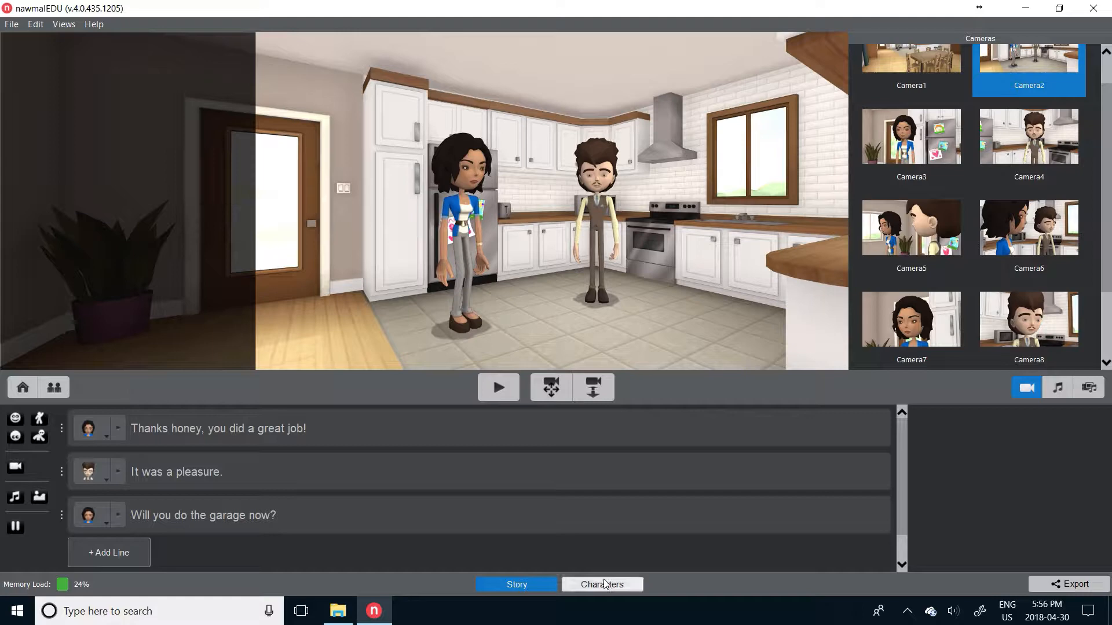
pyautogui.click(601, 584)
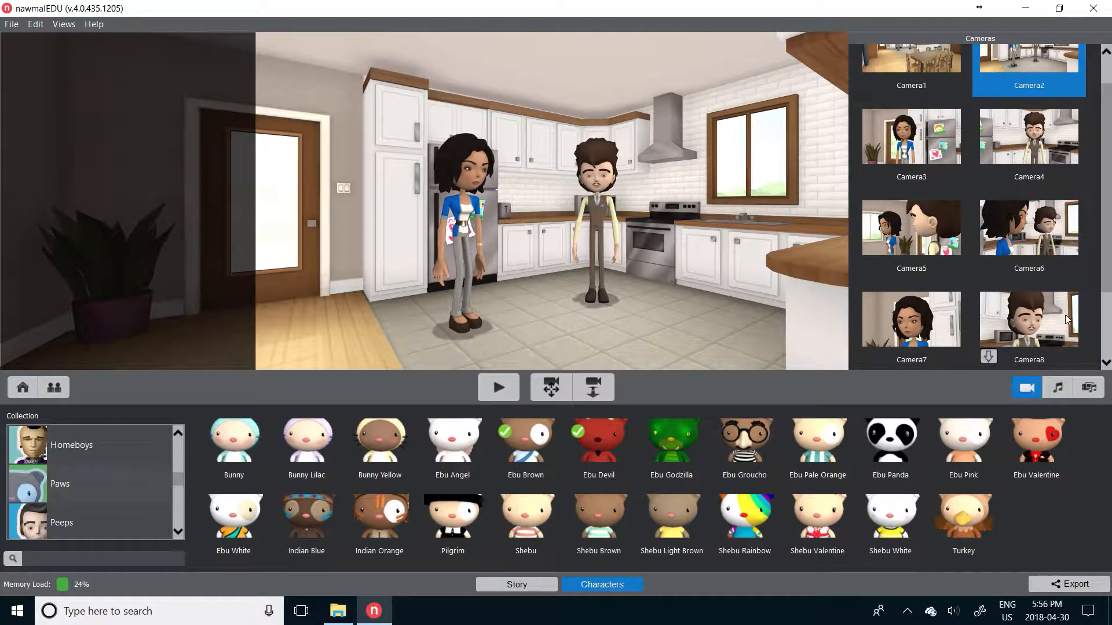
pyautogui.click(1027, 320)
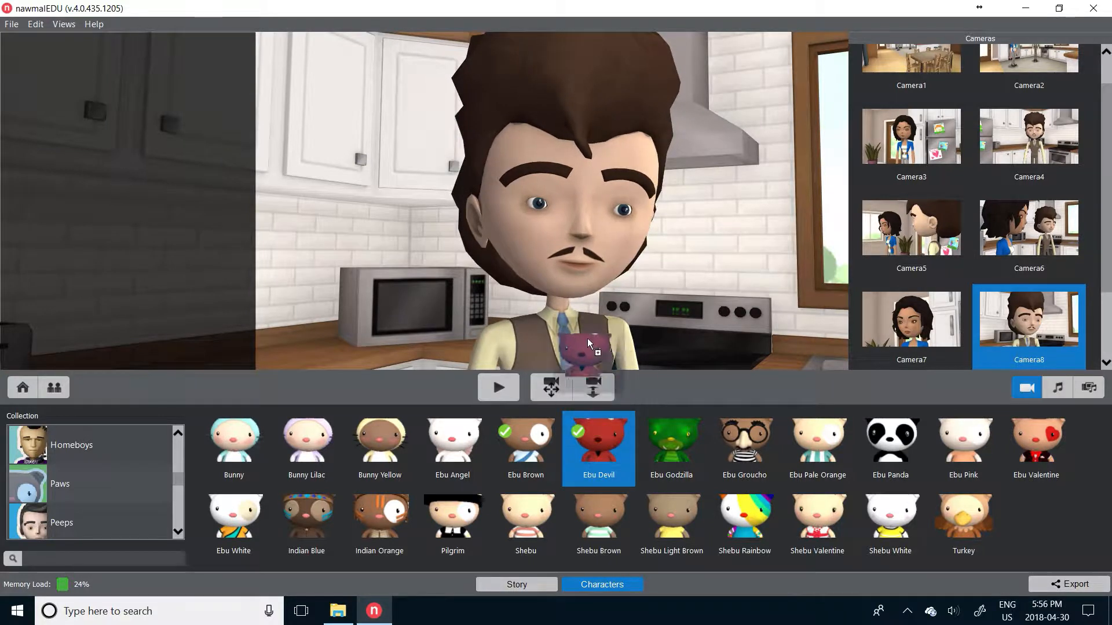
pyautogui.click(52, 387)
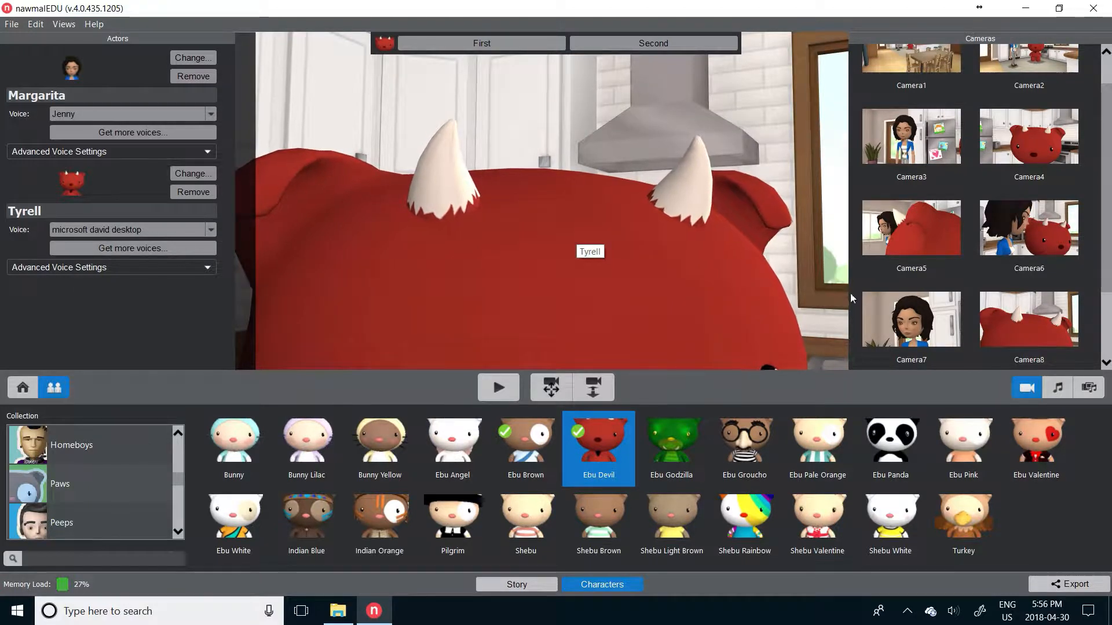
pyautogui.moveTo(890, 475)
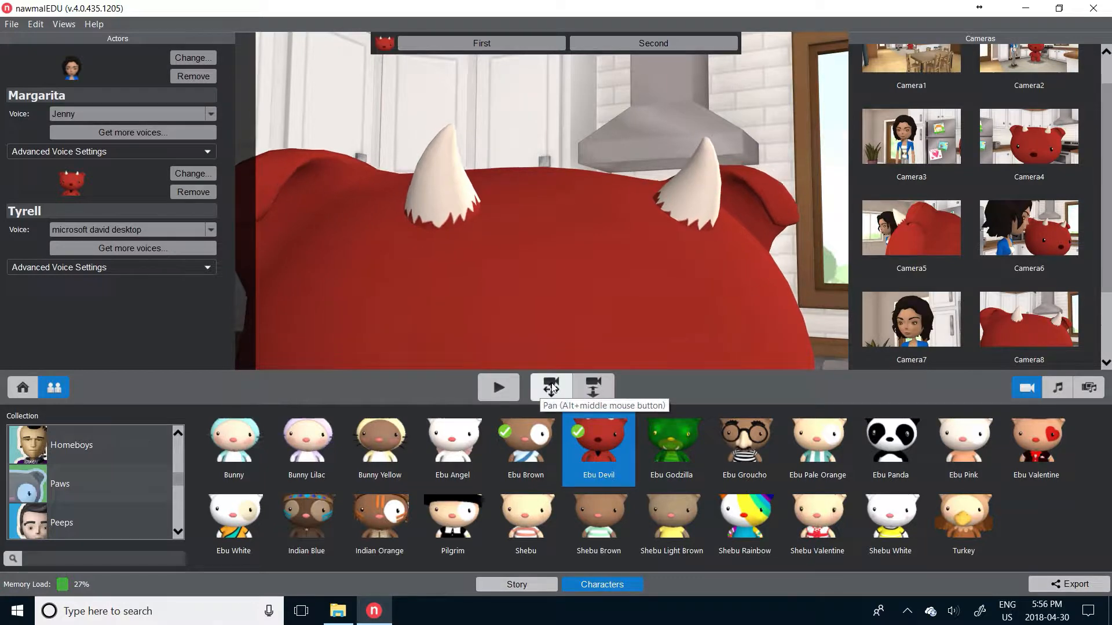
# - Pan and dolly Camera8 so the Ebu Devil's face is centred and fills the frame
pyautogui.click(593, 388)
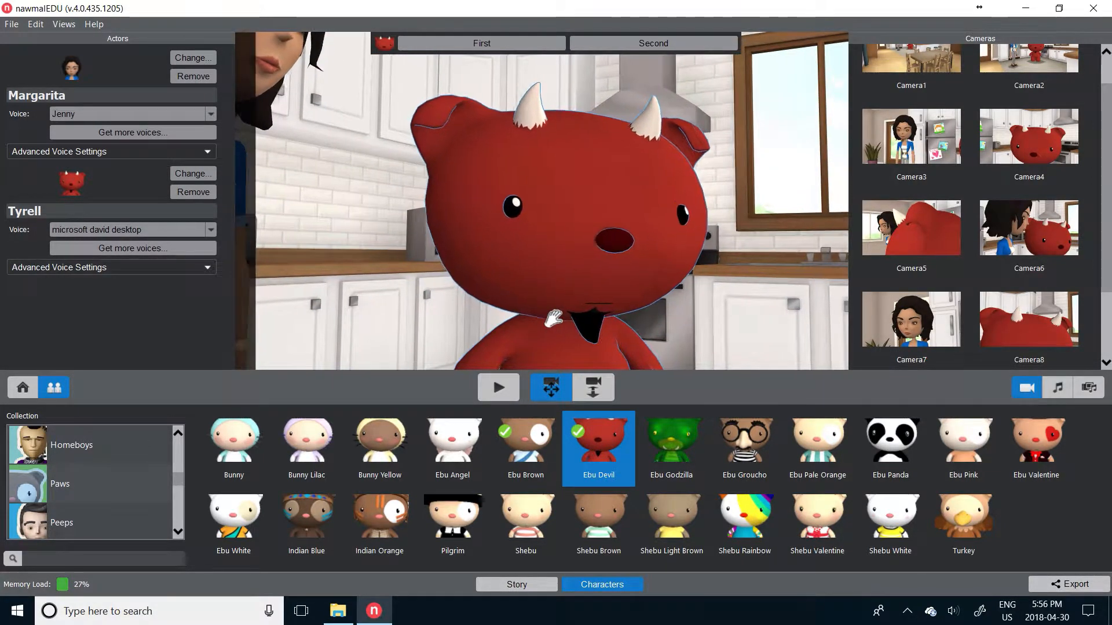
pyautogui.click(592, 387)
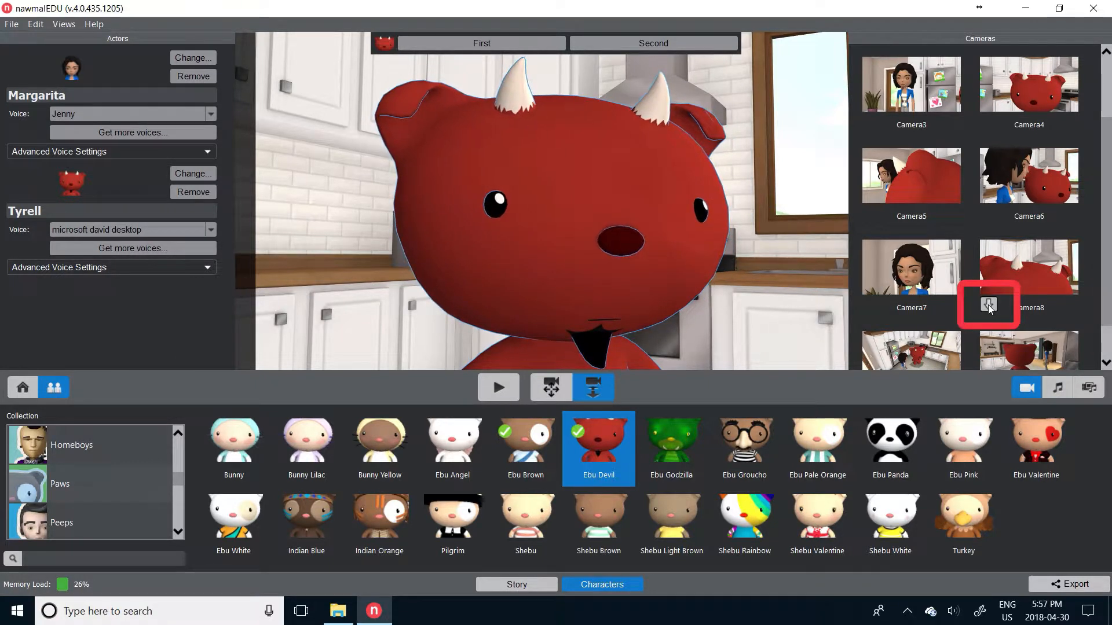
# - Store the close-up in Camera8, then check it against Camera4
pyautogui.click(1028, 273)
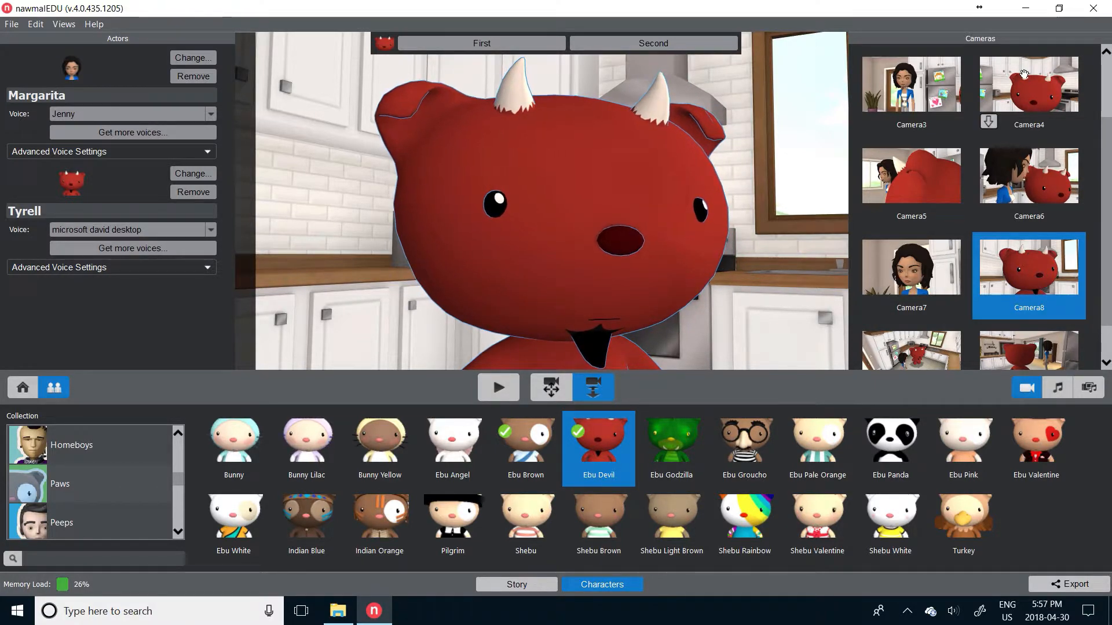
pyautogui.click(1028, 84)
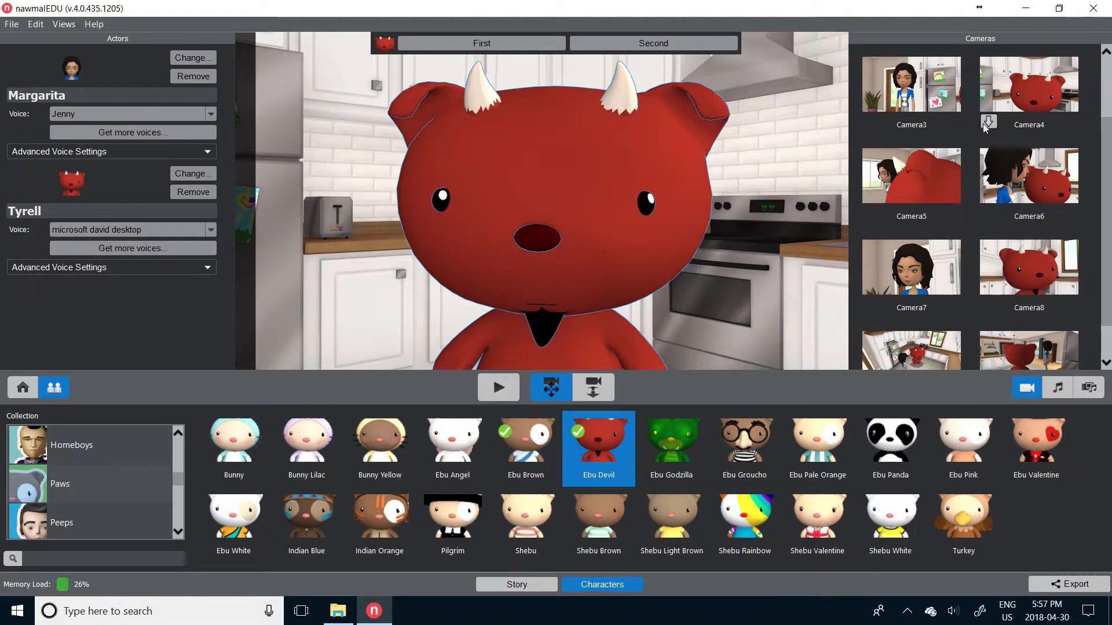
pyautogui.click(1027, 266)
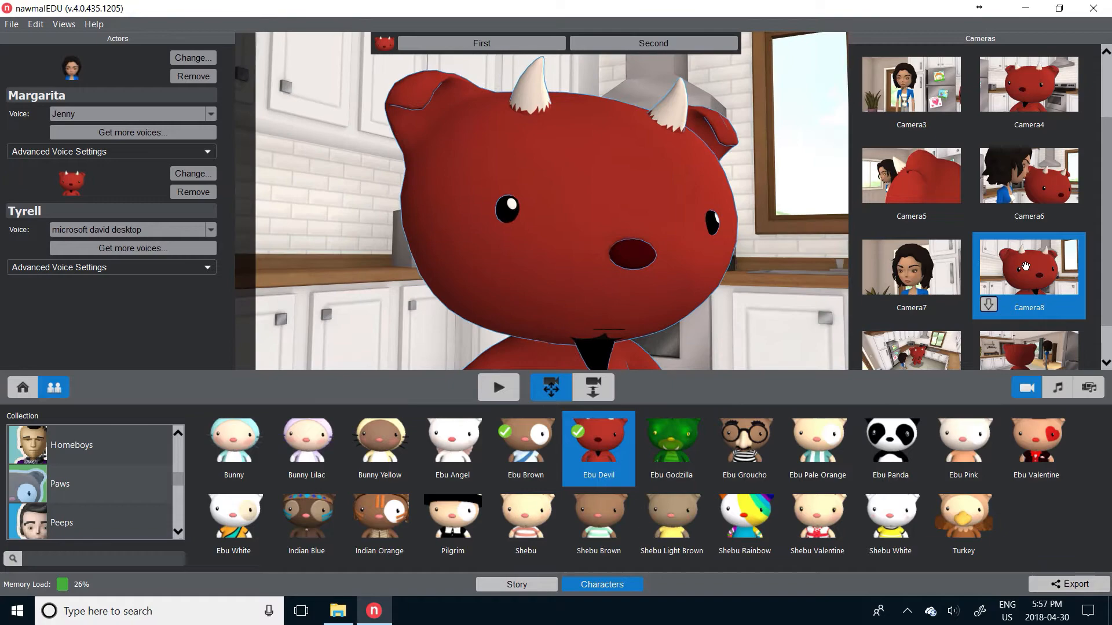